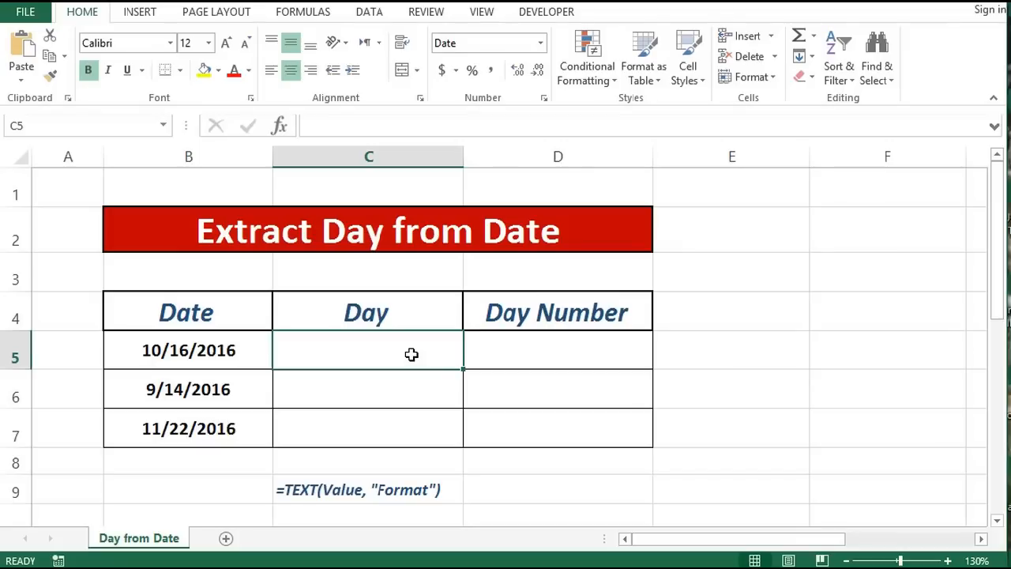
Step: Enter =TEXT(B5,"dddd") in C5 so it shows Sunday for 10/16/2016
{"action": "type", "text": "="}
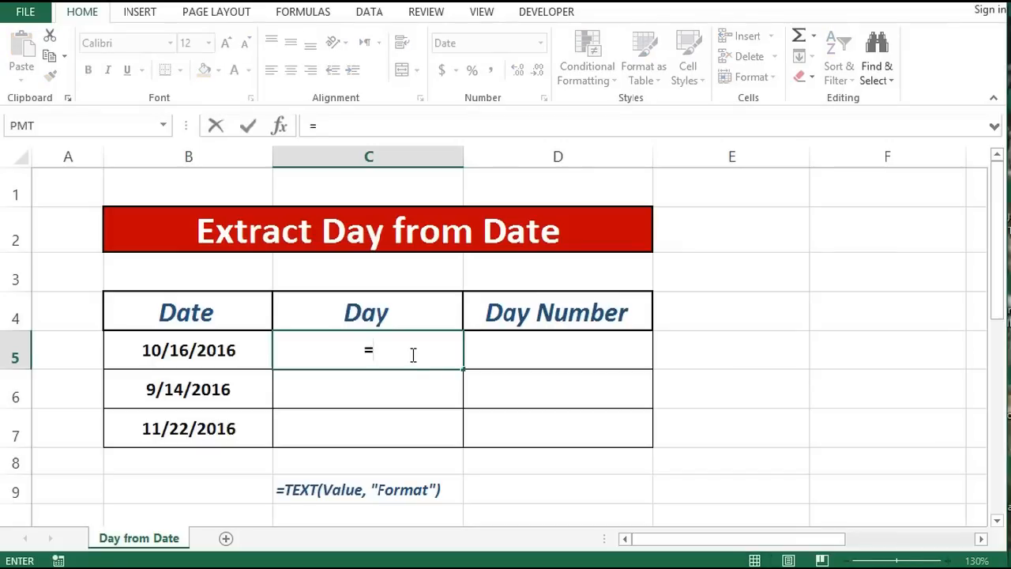
{"action": "type", "text": "T"}
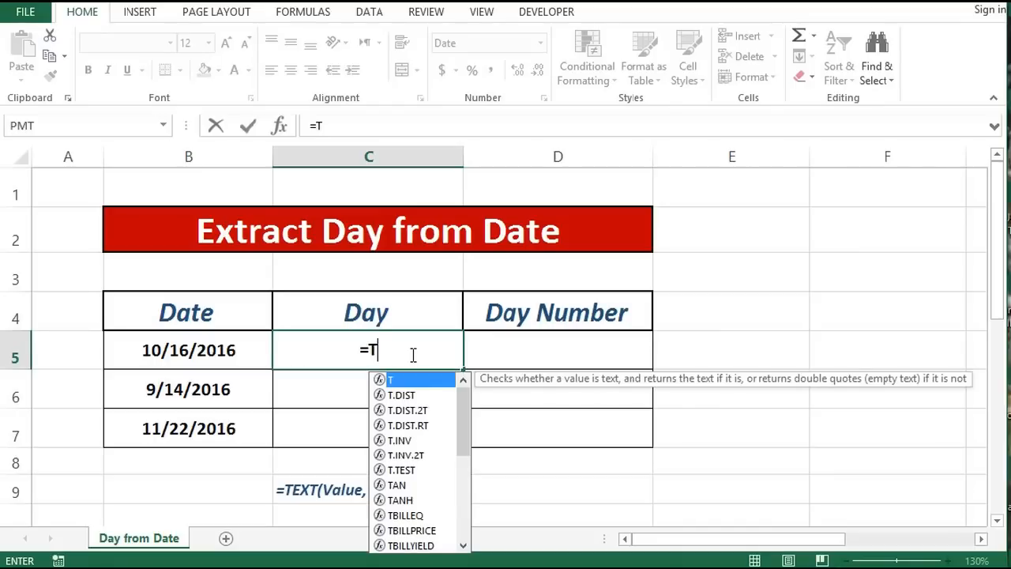
{"action": "type", "text": "ext"}
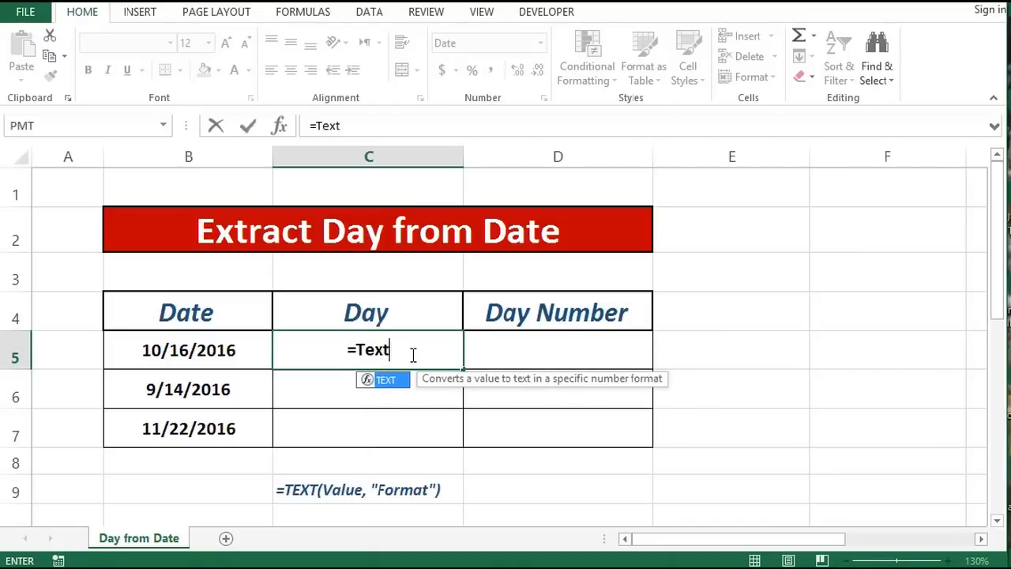
{"action": "type", "text": "("}
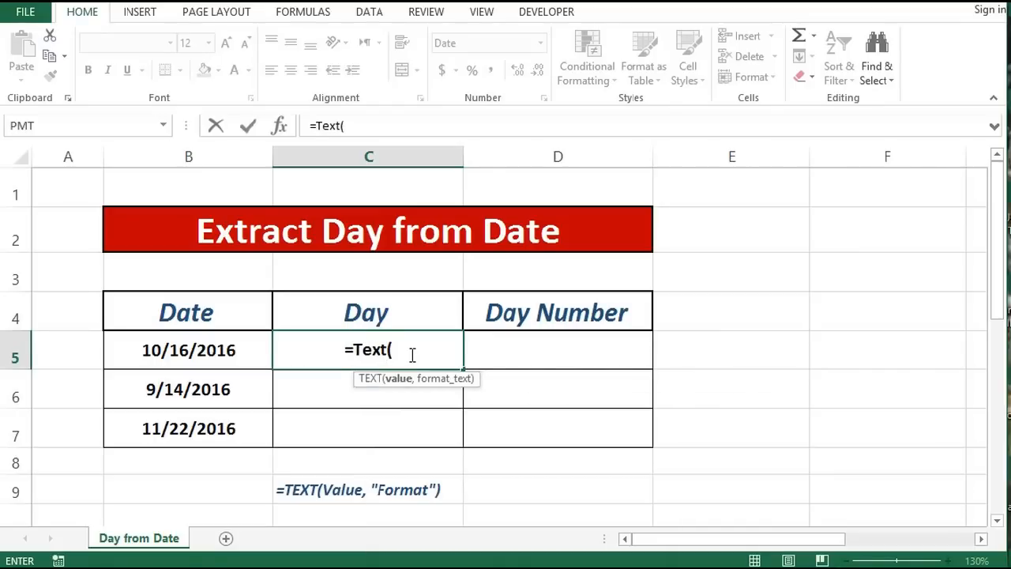
{"action": "left_click", "coordinate": [188, 350]}
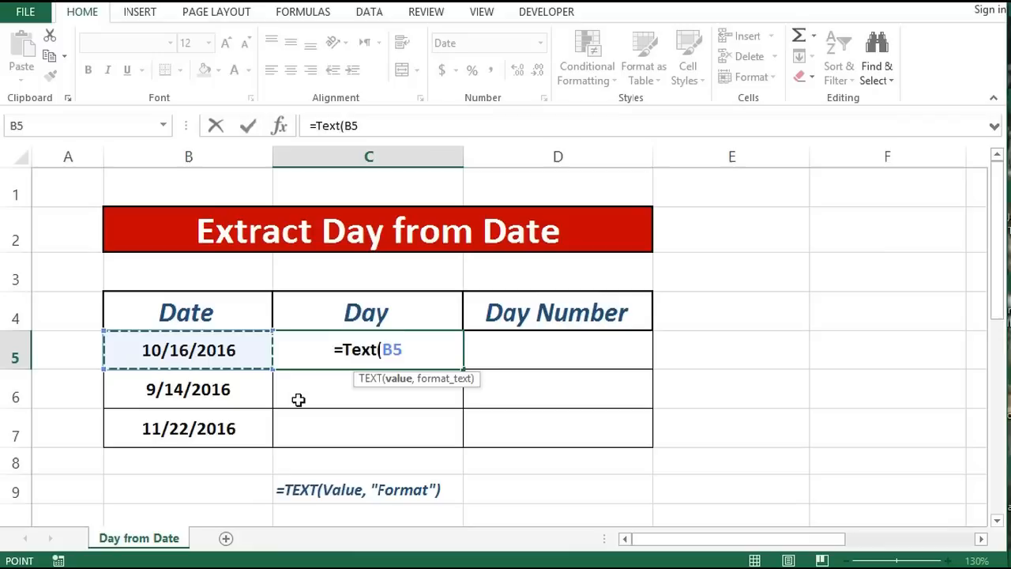
{"action": "type", "text": ","}
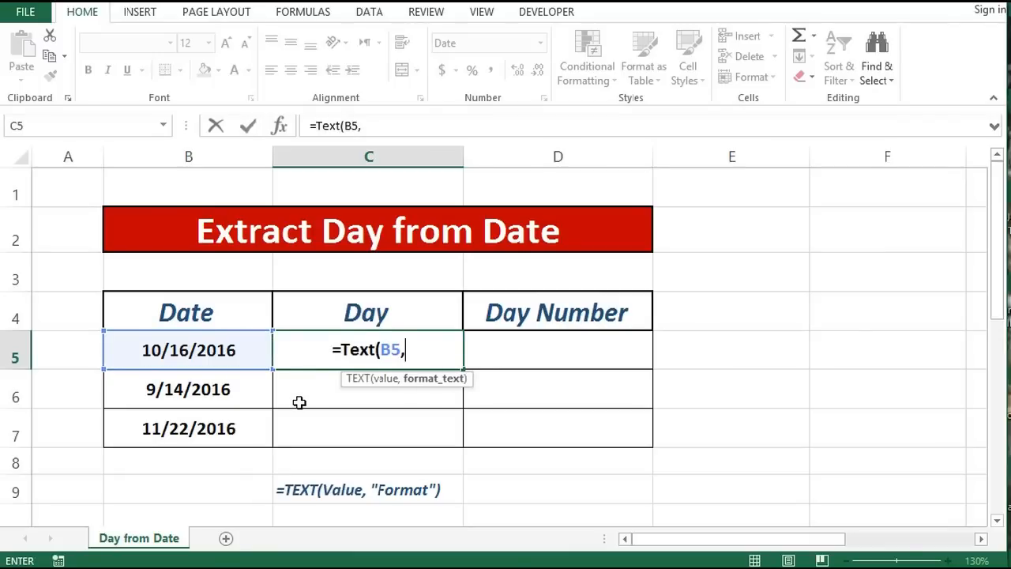
{"action": "type", "text": "\""}
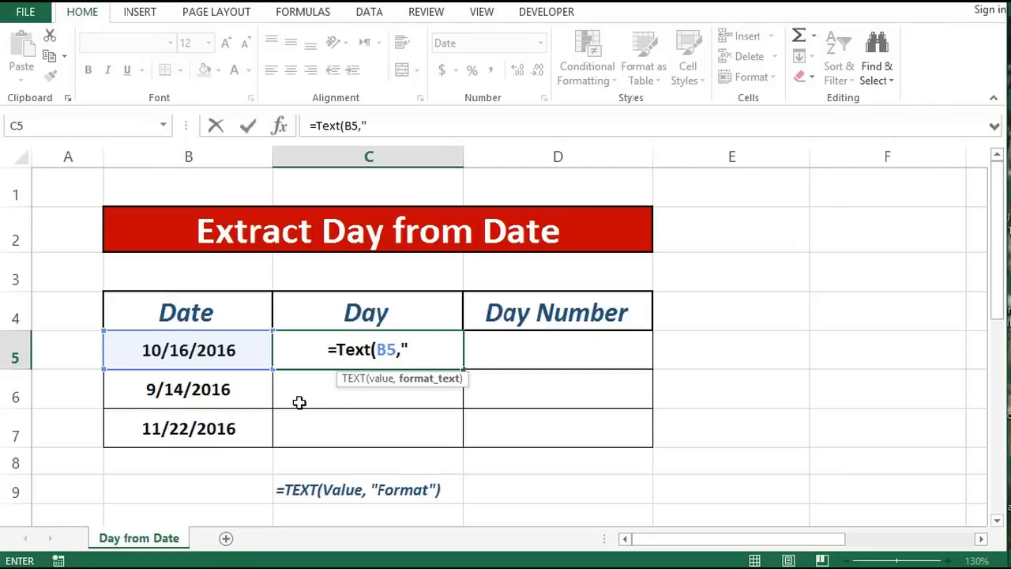
{"action": "type", "text": "d"}
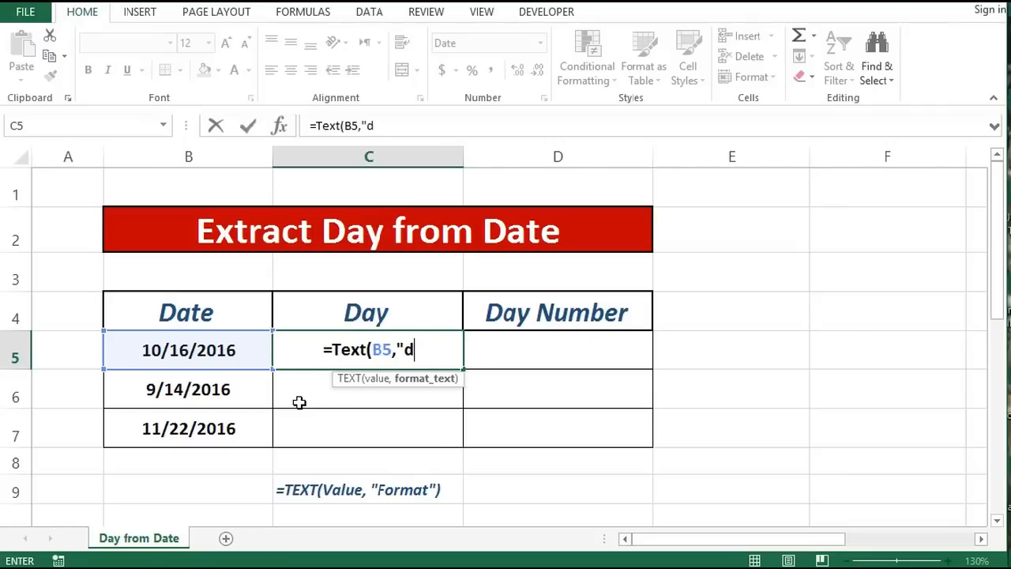
{"action": "type", "text": "ddd"}
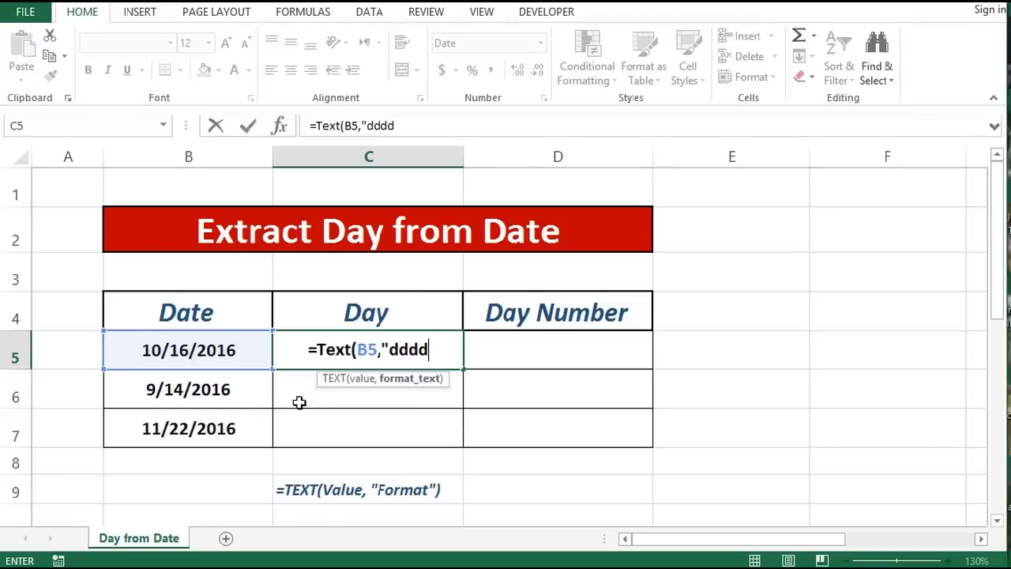
{"action": "type", "text": "\""}
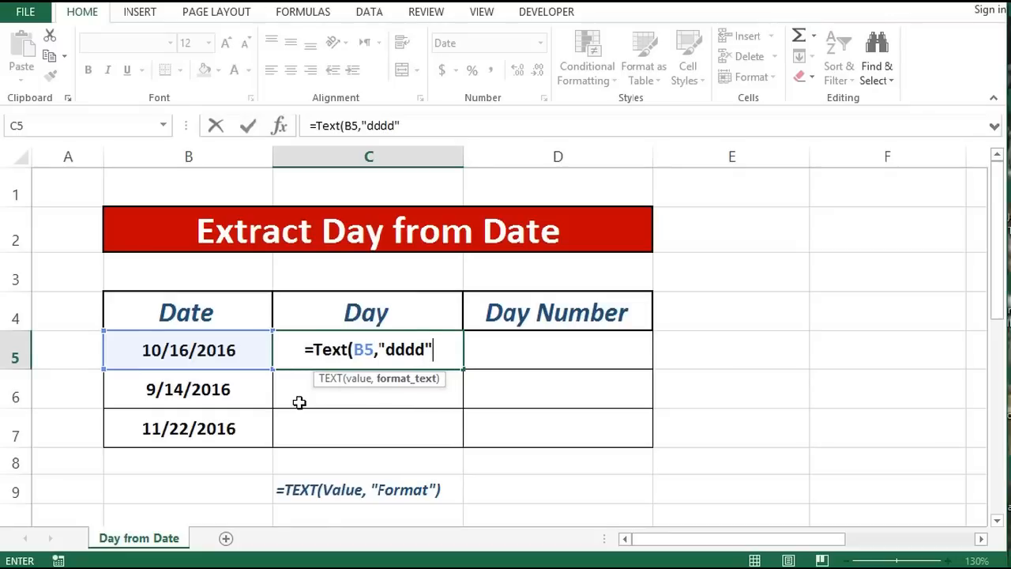
{"action": "type", "text": ")"}
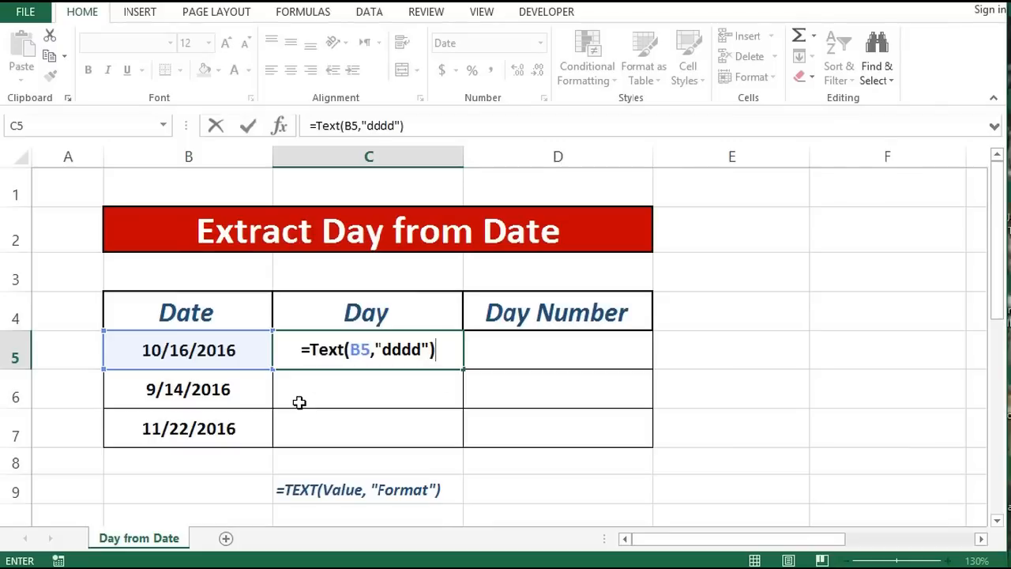
{"action": "key", "text": "Return"}
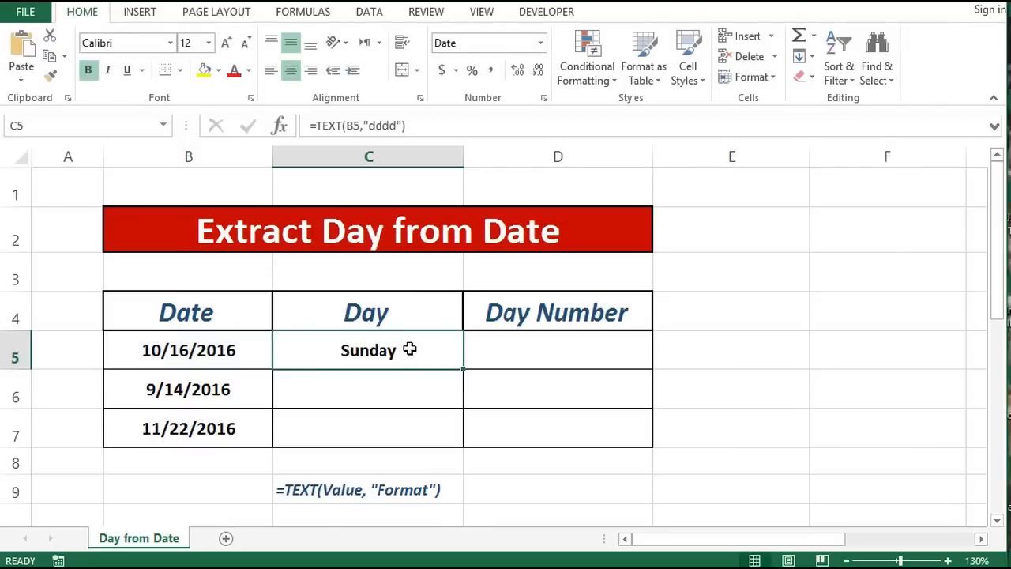
Step: Fill the C5 weekday formula down to C7, giving Sunday, Wednesday and Tuesday
{"action": "left_click", "coordinate": [188, 350]}
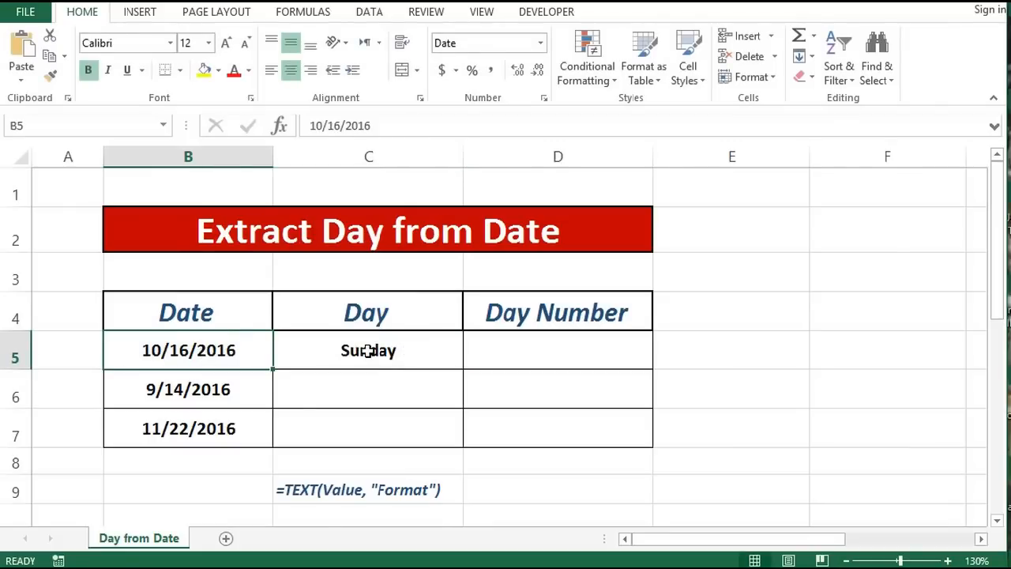
{"action": "left_click", "coordinate": [368, 350]}
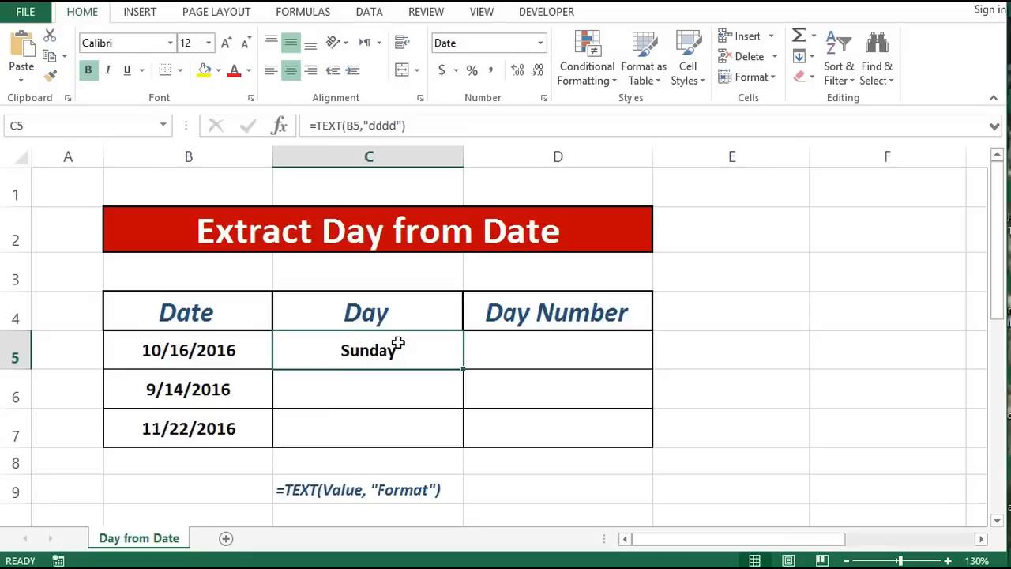
{"action": "mouse_move", "coordinate": [450, 370]}
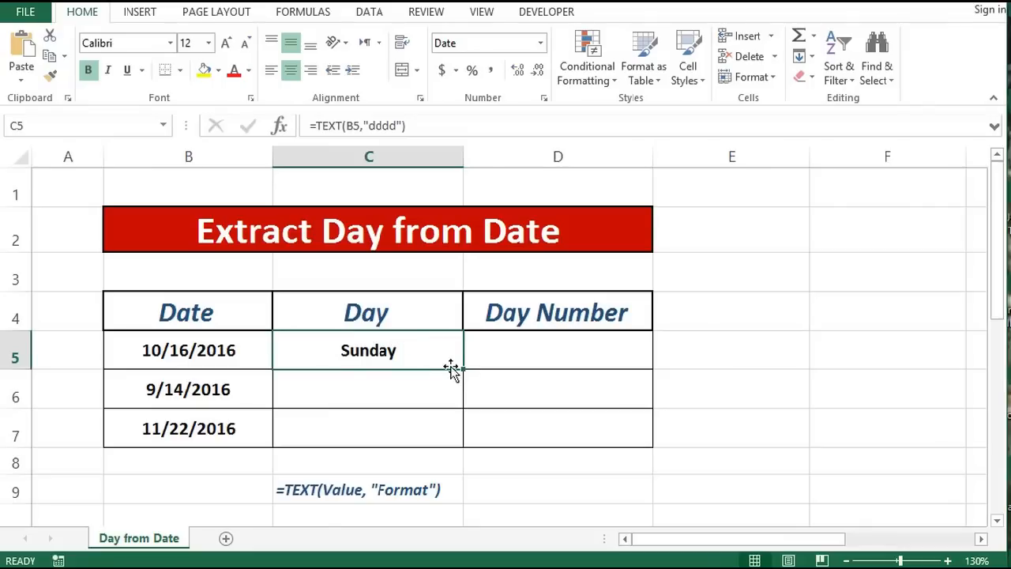
{"action": "left_click_drag", "start_coordinate": [450, 367], "coordinate": [457, 434]}
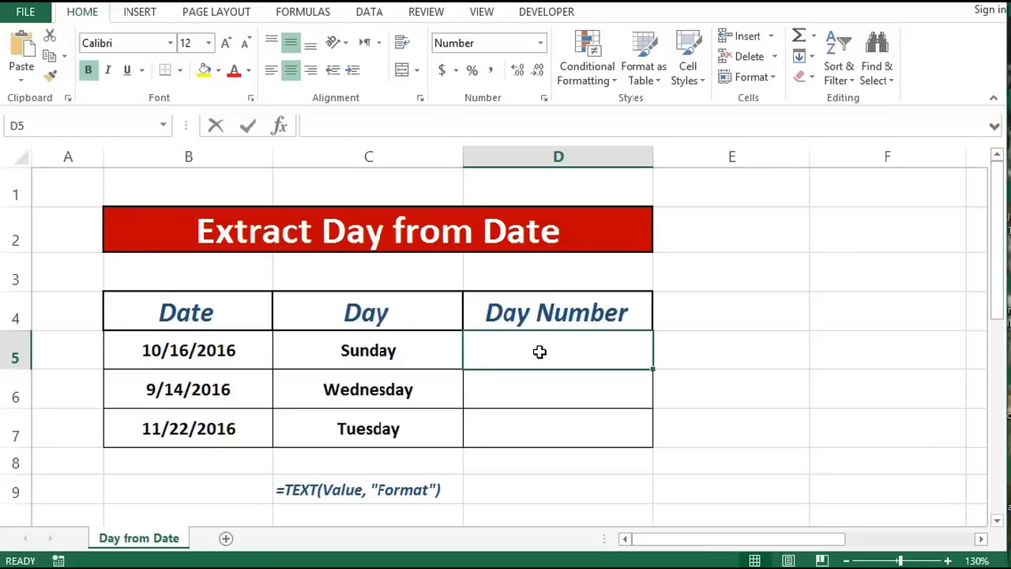
Step: Enter =TEXT(B5,"dd") in D5 so it returns day number 16
{"action": "type", "text": "=T"}
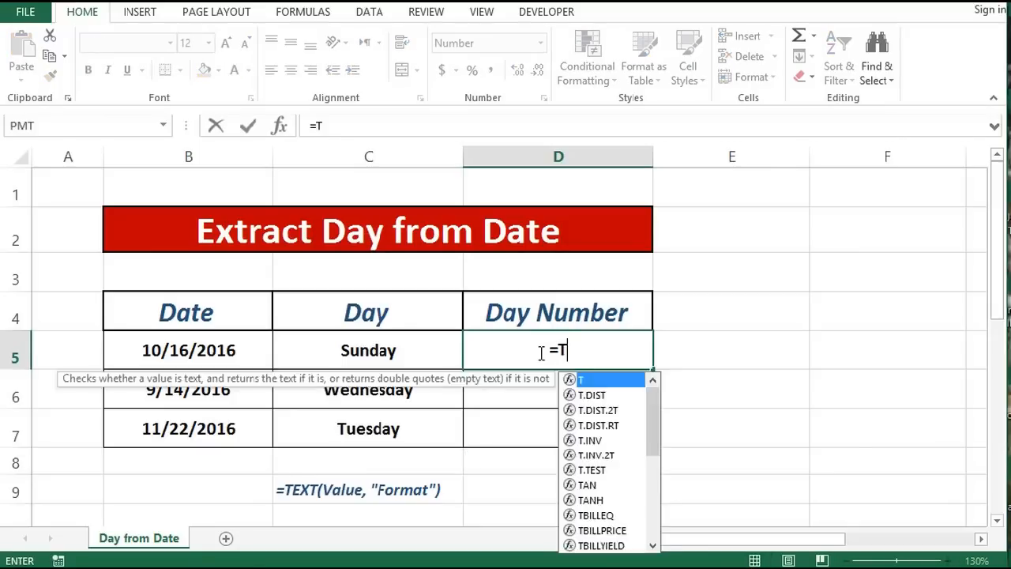
{"action": "type", "text": "ext("}
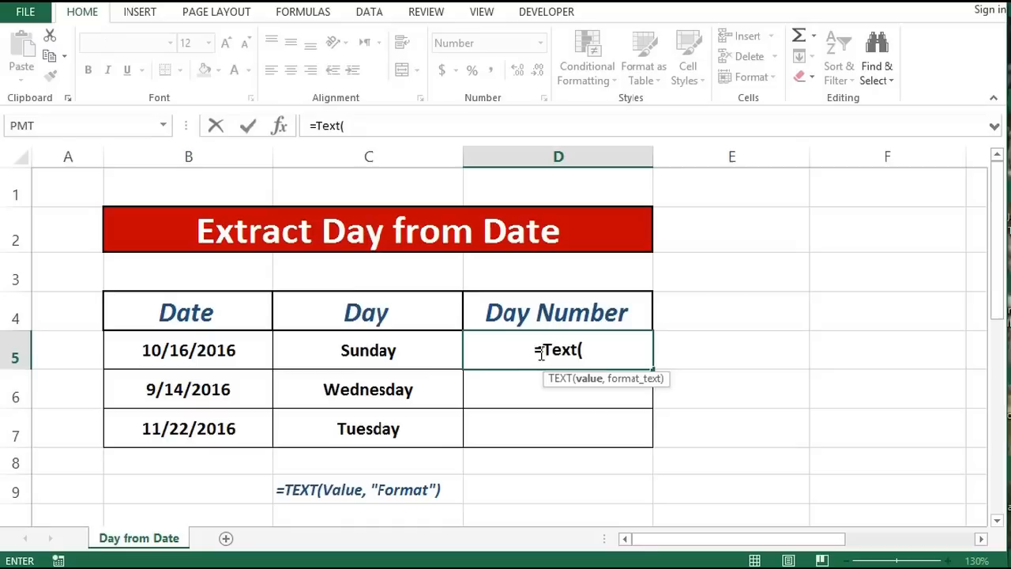
{"action": "left_click", "coordinate": [188, 350]}
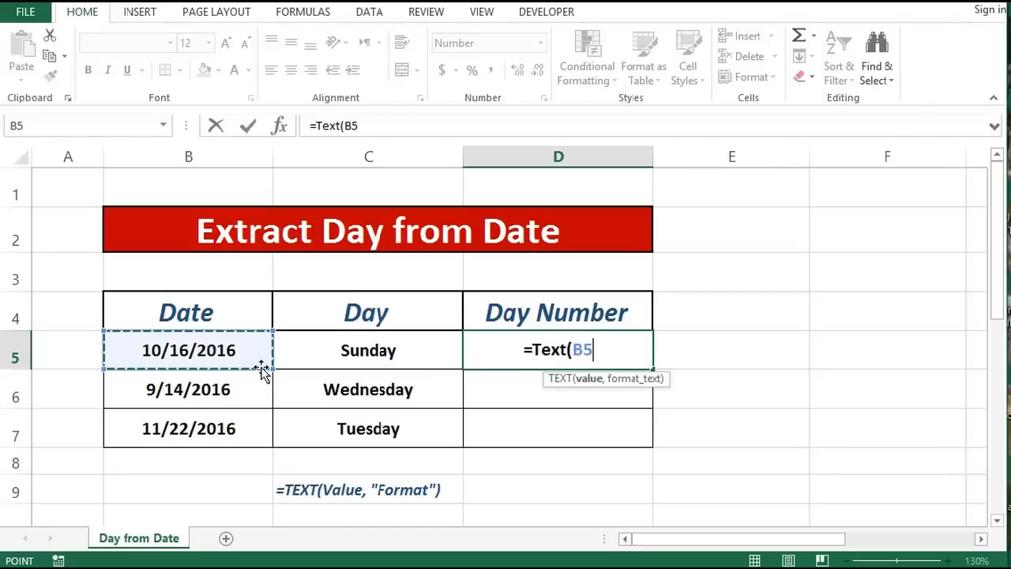
{"action": "type", "text": ","}
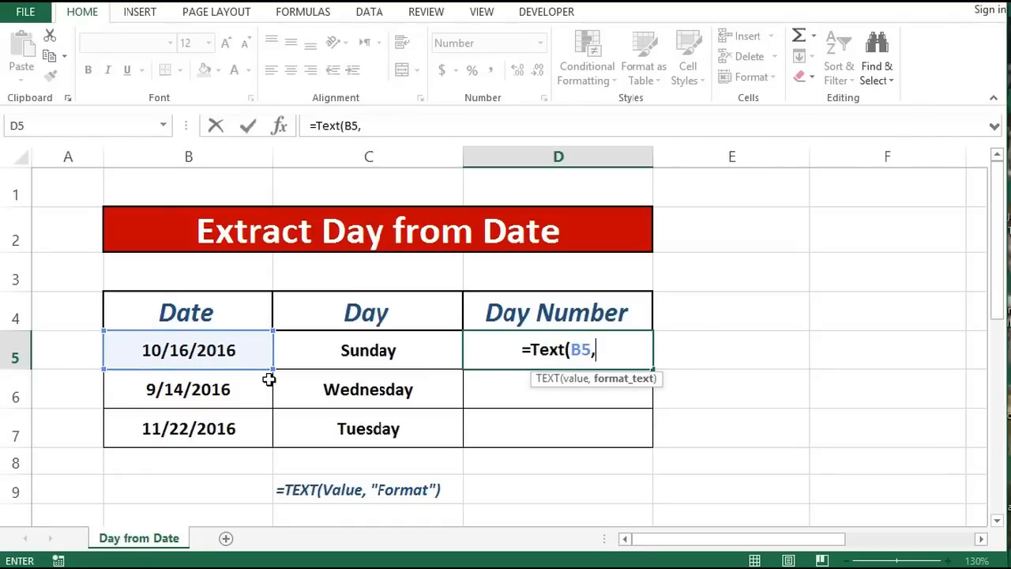
{"action": "type", "text": "\""}
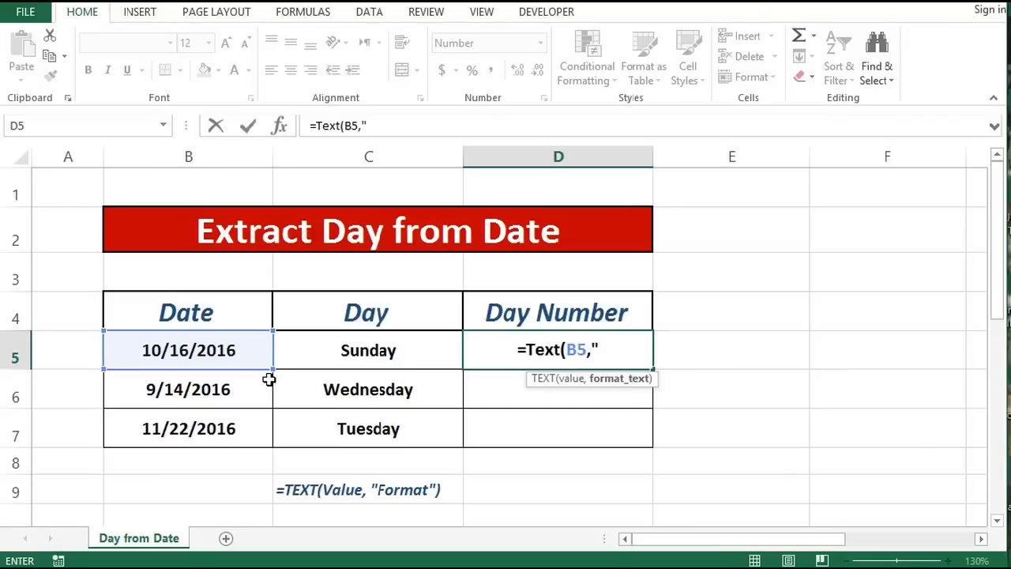
{"action": "type", "text": "dd"}
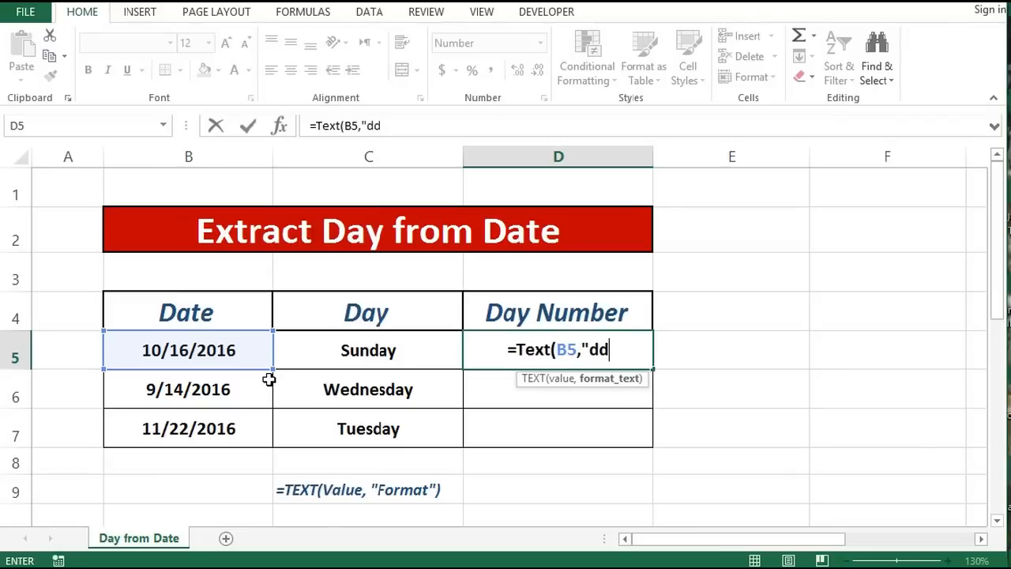
{"action": "type", "text": "\""}
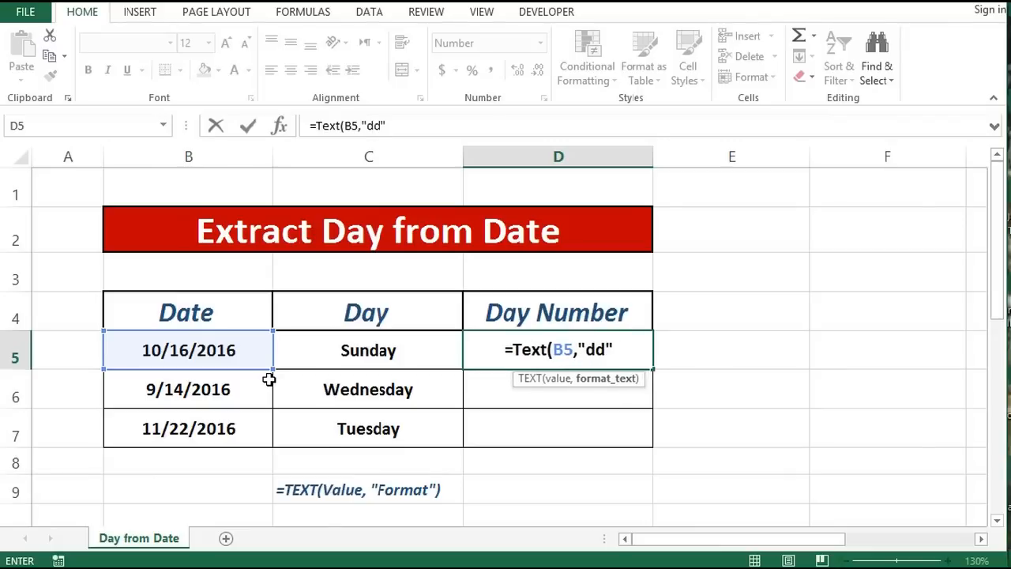
{"action": "type", "text": ")"}
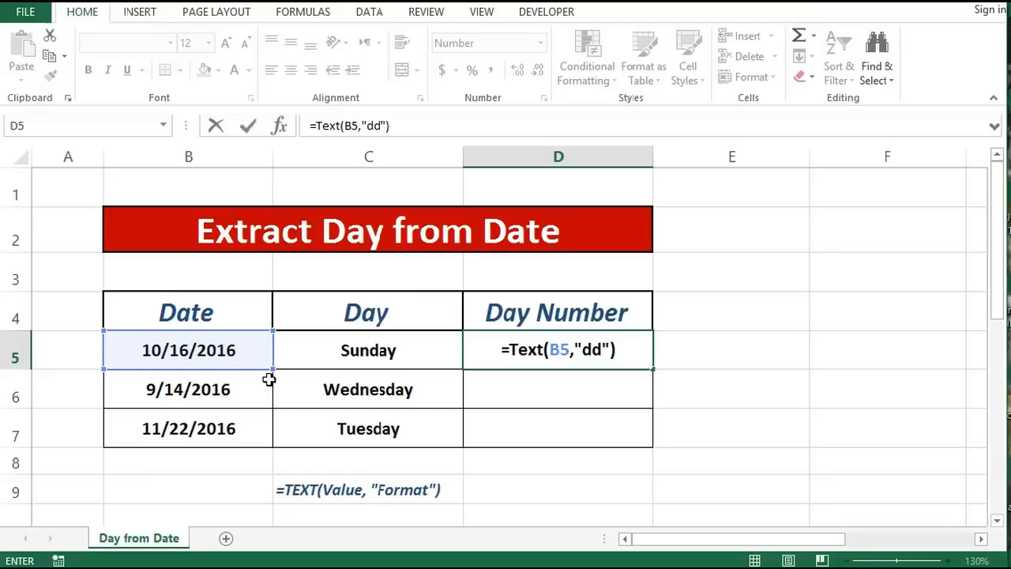
{"action": "key", "text": "Return"}
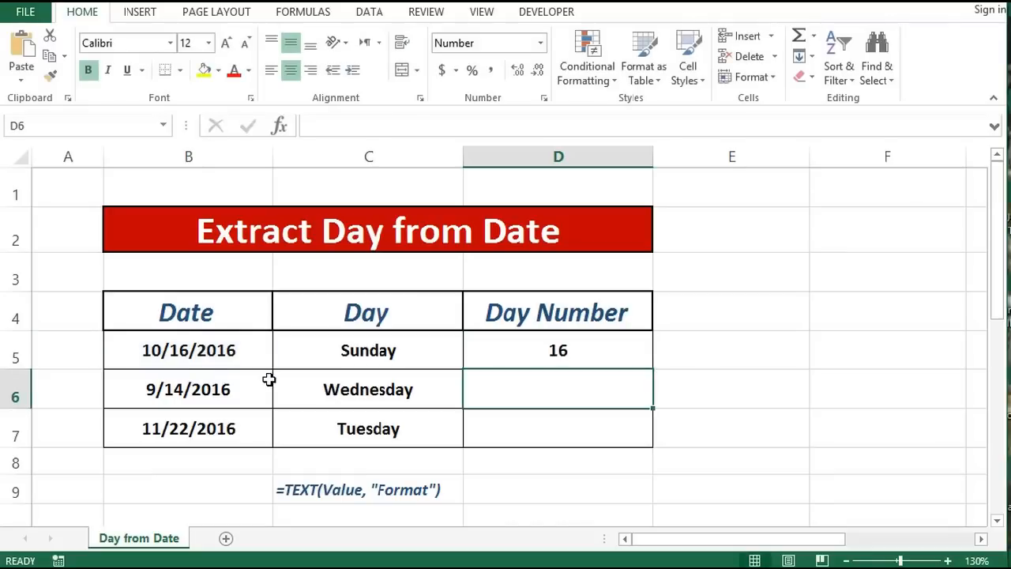
{"action": "left_click", "coordinate": [557, 349]}
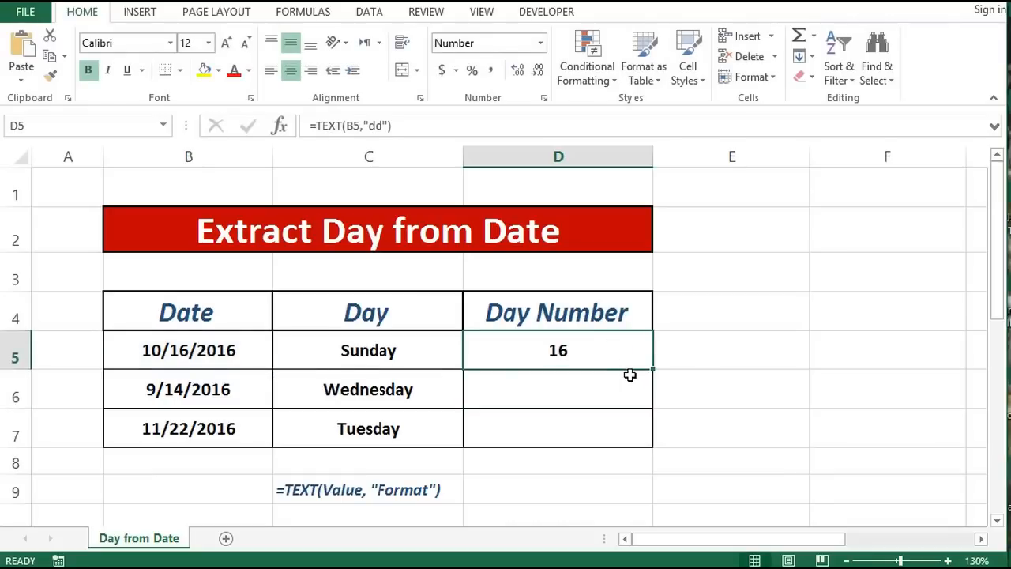
{"action": "mouse_move", "coordinate": [639, 381]}
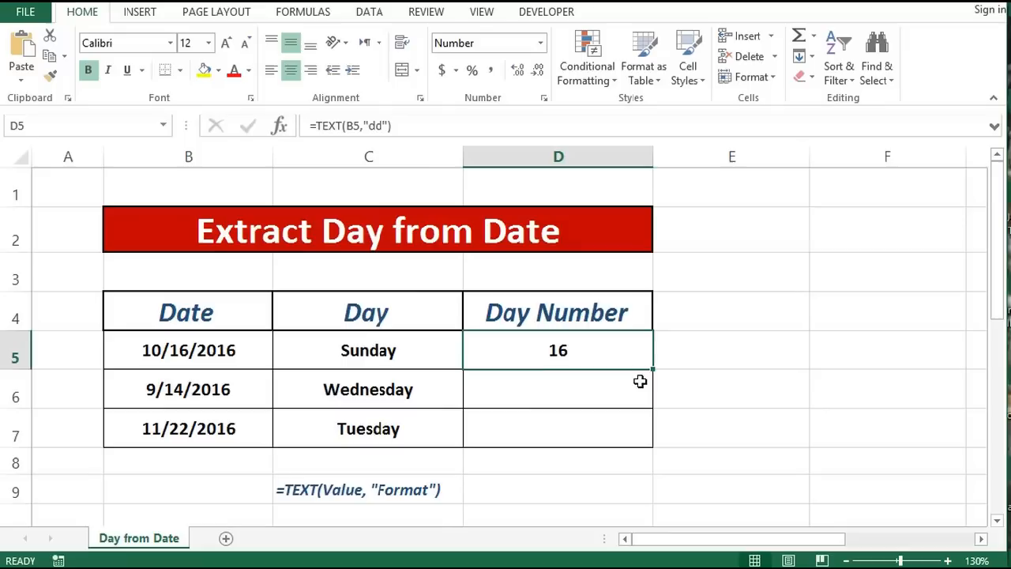
{"action": "mouse_move", "coordinate": [462, 308]}
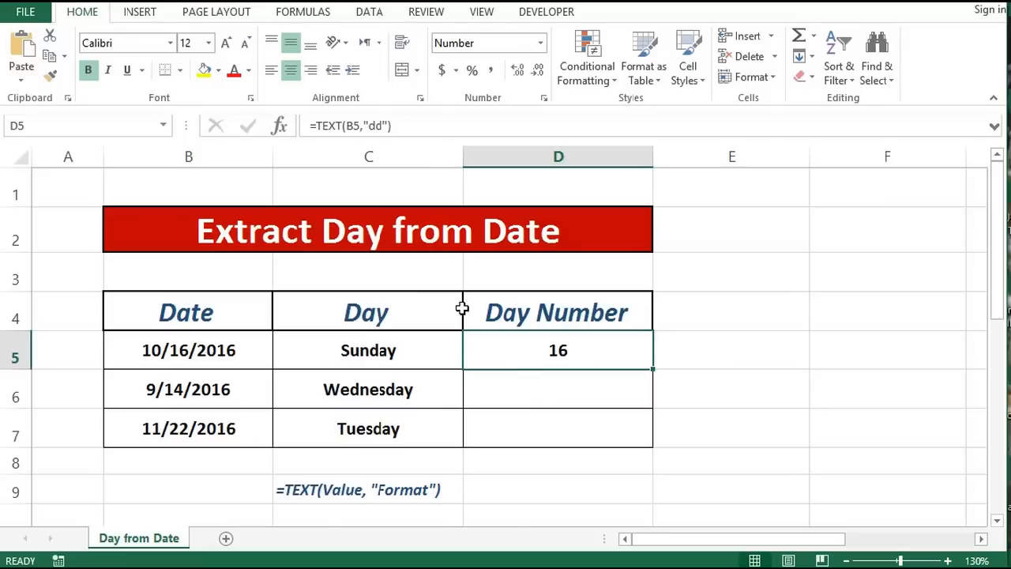
{"action": "mouse_move", "coordinate": [395, 125]}
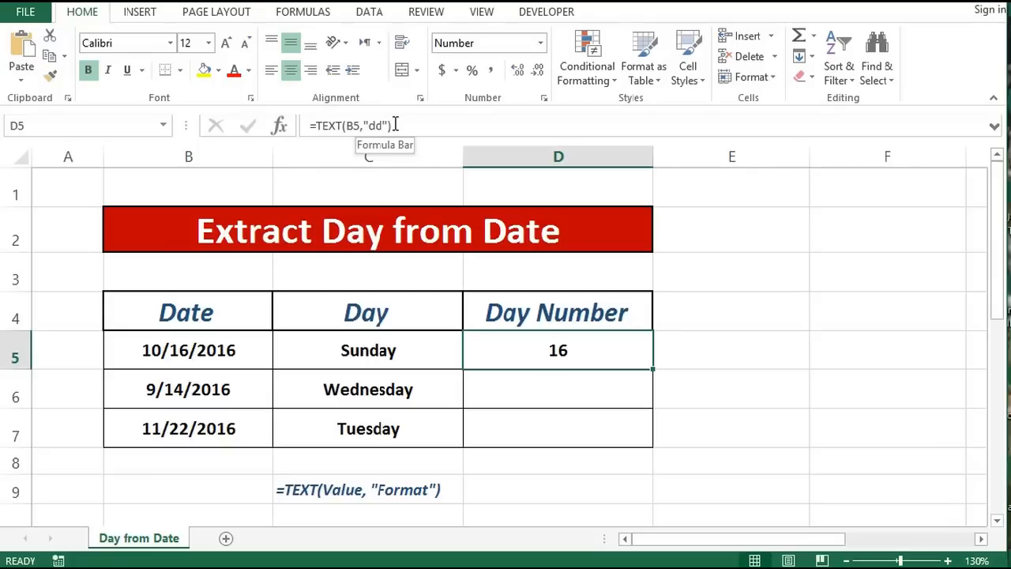
{"action": "double_click", "coordinate": [558, 350]}
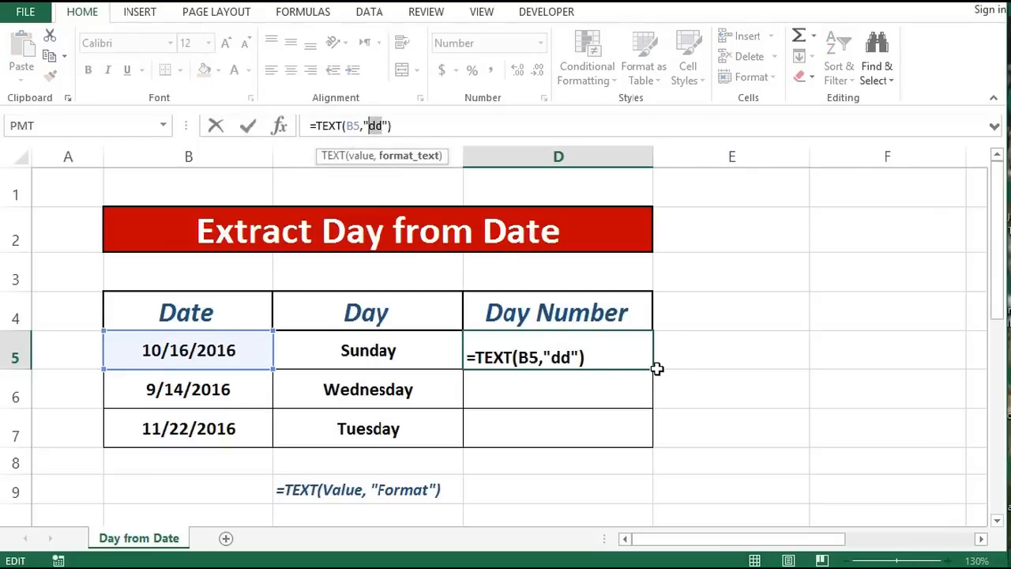
{"action": "mouse_move", "coordinate": [673, 369]}
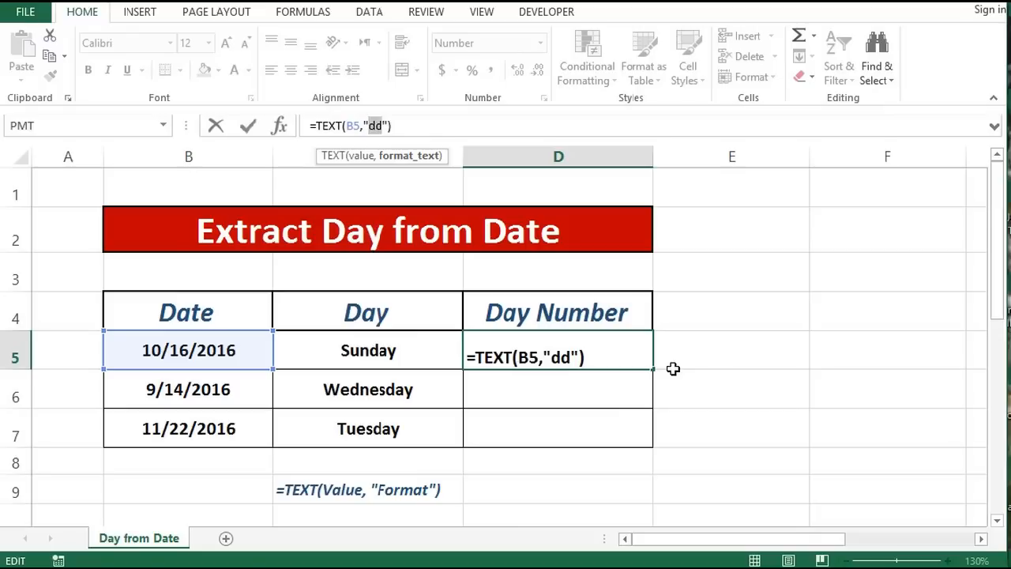
Step: Fill the D5 day number formula down to D7 (16, 14, 22) and review C5's formula
{"action": "key", "text": "Return"}
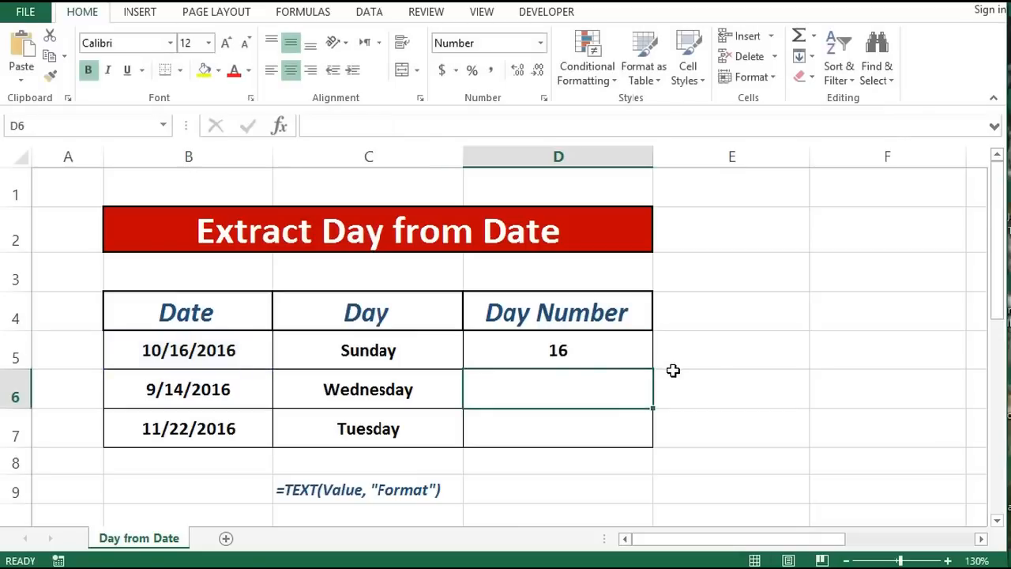
{"action": "left_click", "coordinate": [558, 350]}
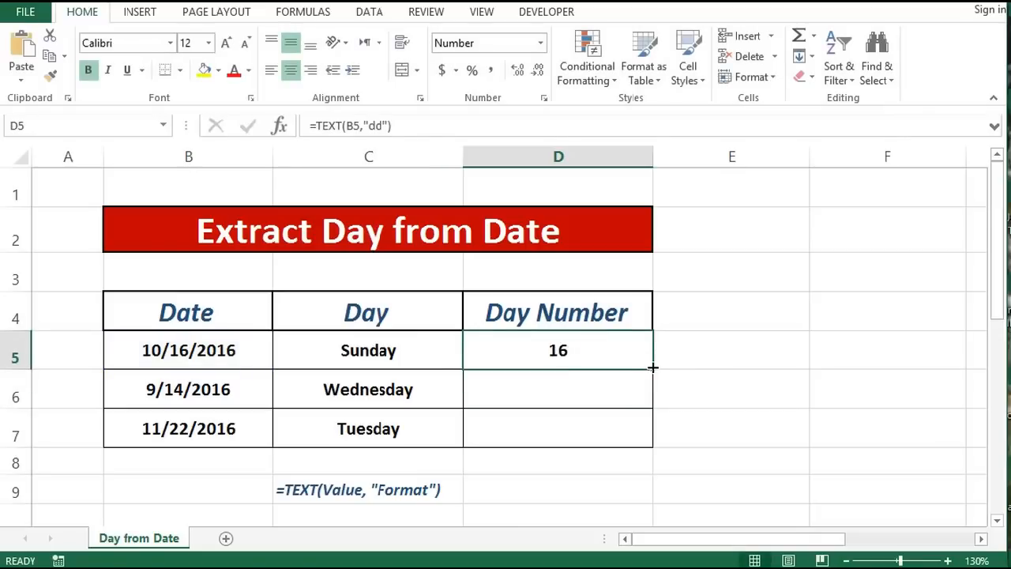
{"action": "left_click_drag", "start_coordinate": [652, 367], "coordinate": [652, 430]}
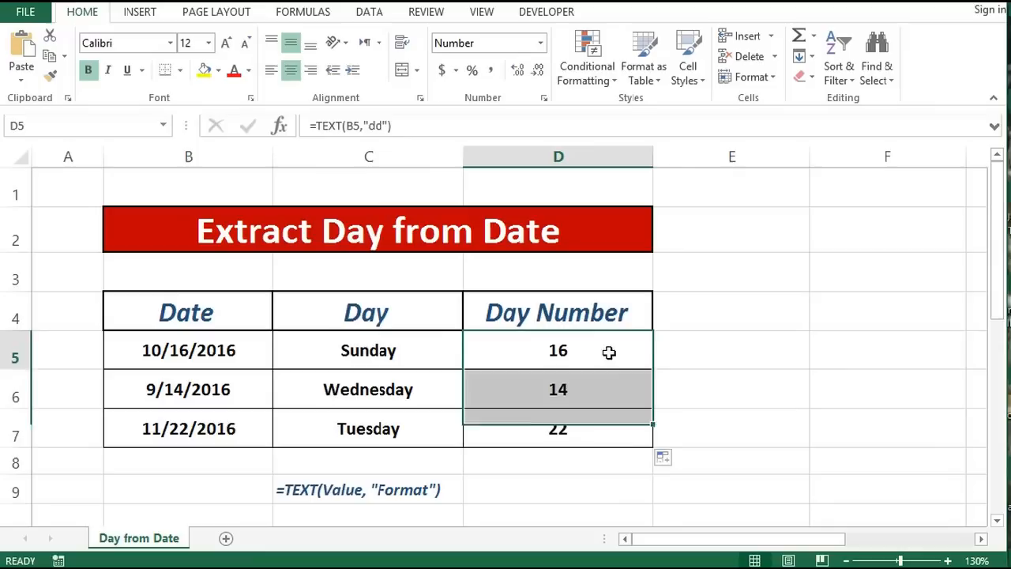
{"action": "left_click", "coordinate": [368, 349]}
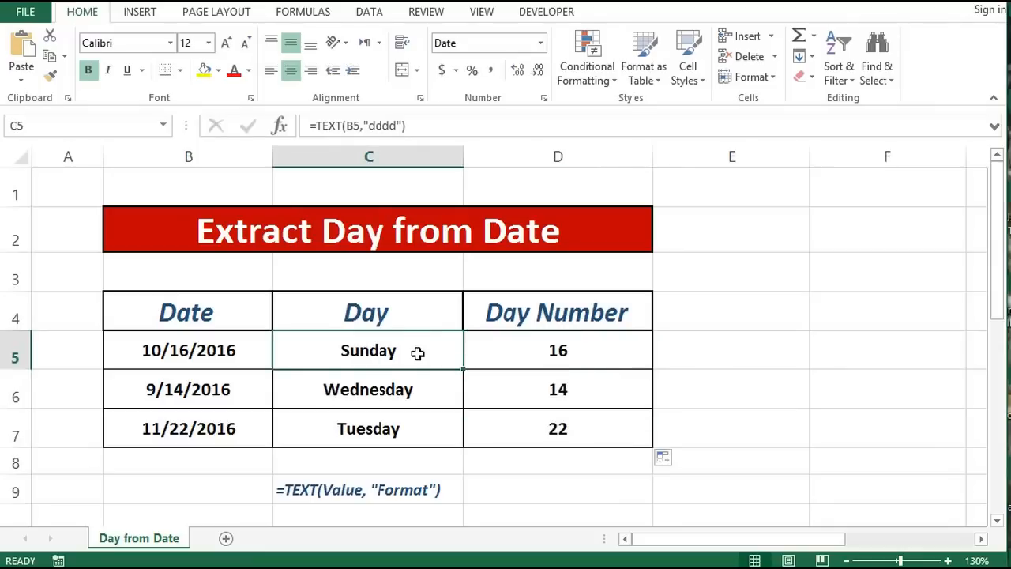